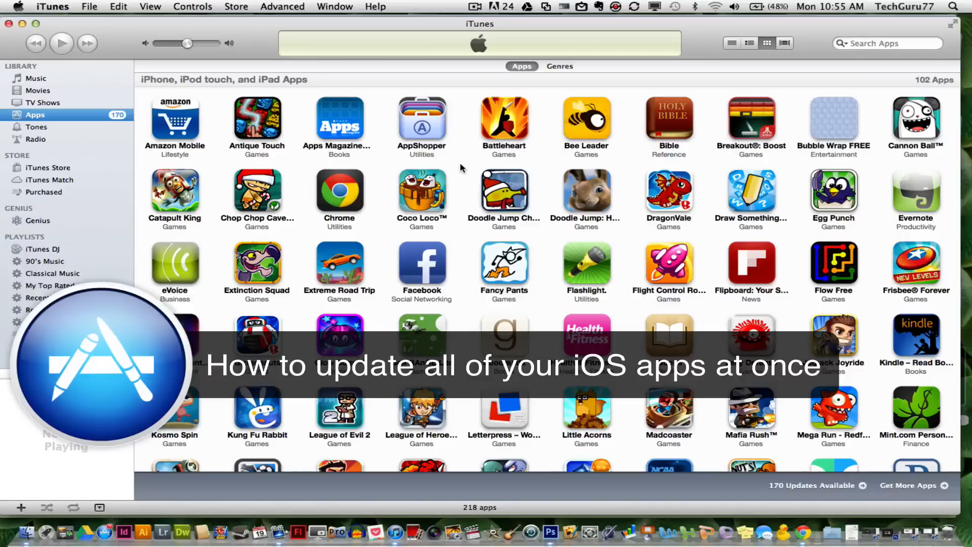
pyautogui.moveTo(187, 272)
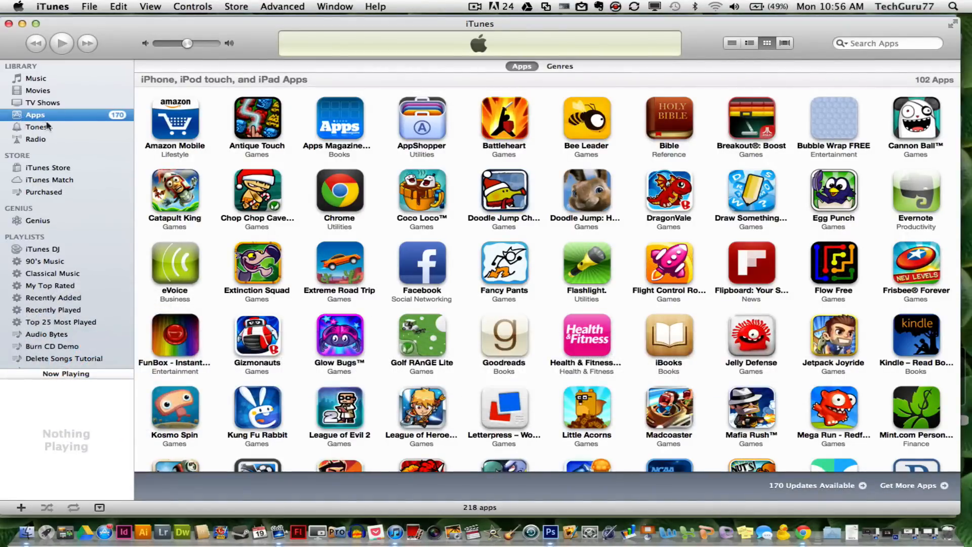
pyautogui.moveTo(412, 265)
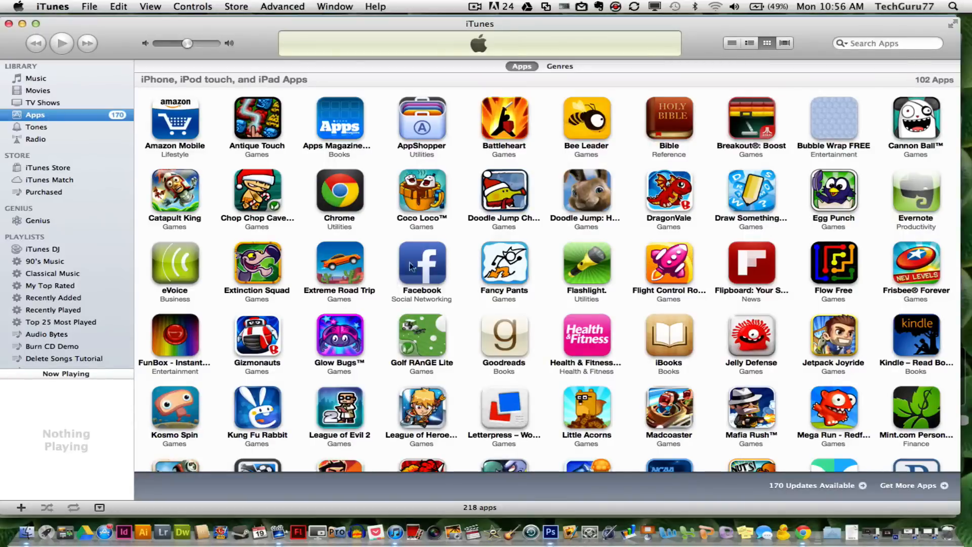
pyautogui.moveTo(386, 248)
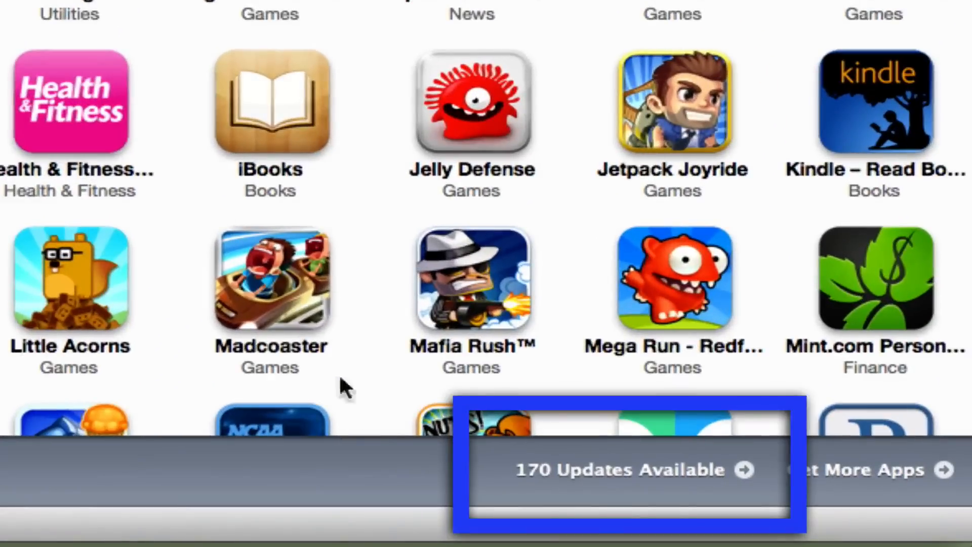
pyautogui.moveTo(595, 529)
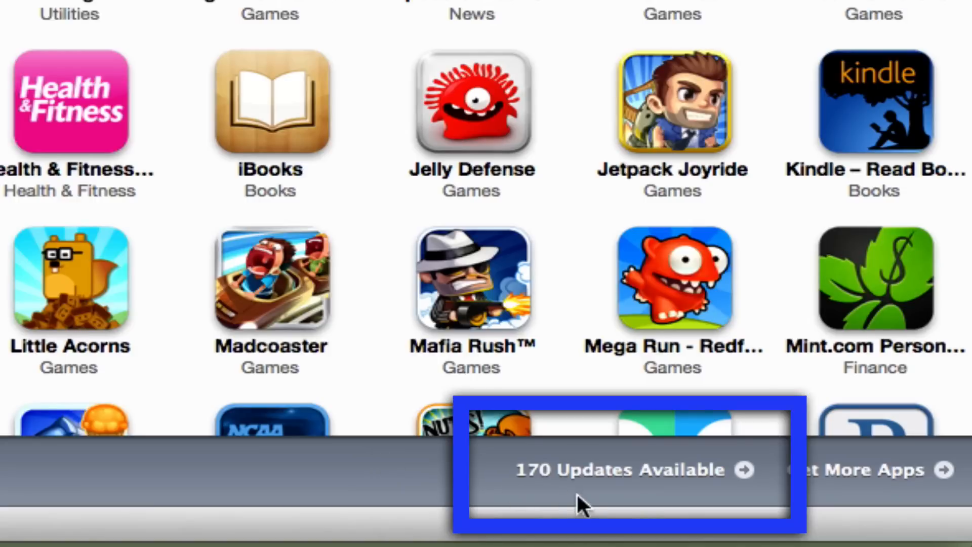
pyautogui.moveTo(754, 481)
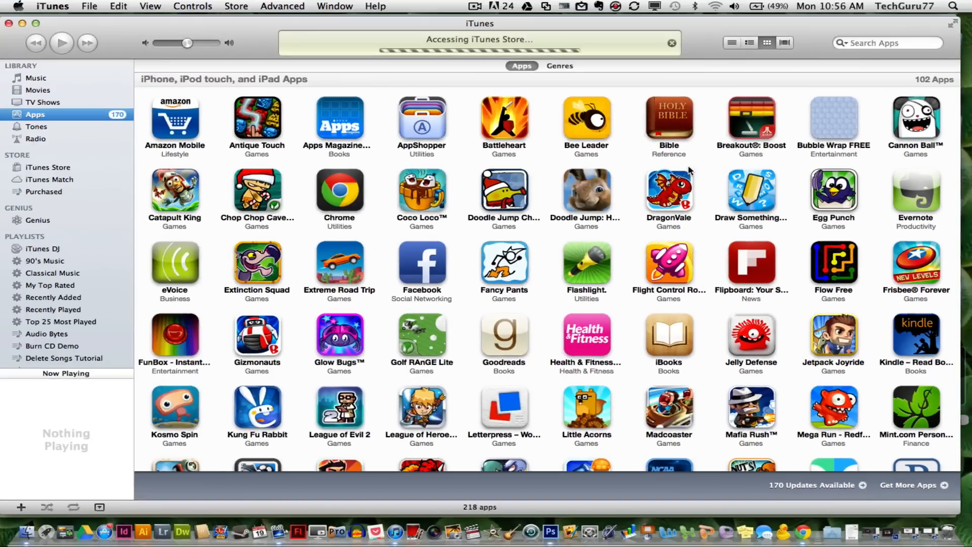
# Step: Follow '170 Updates Available' to load the My App Updates page in the iTunes Store
pyautogui.click(813, 485)
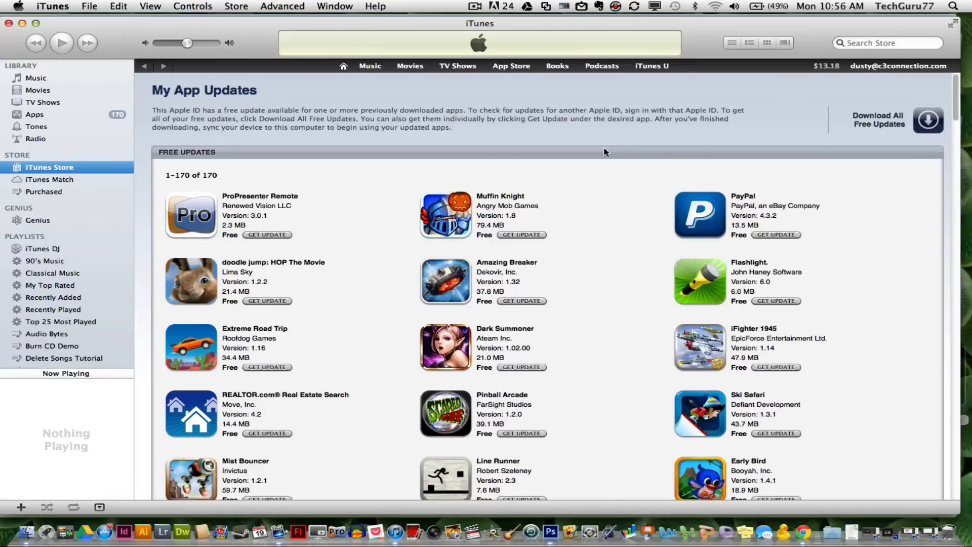
pyautogui.moveTo(903, 139)
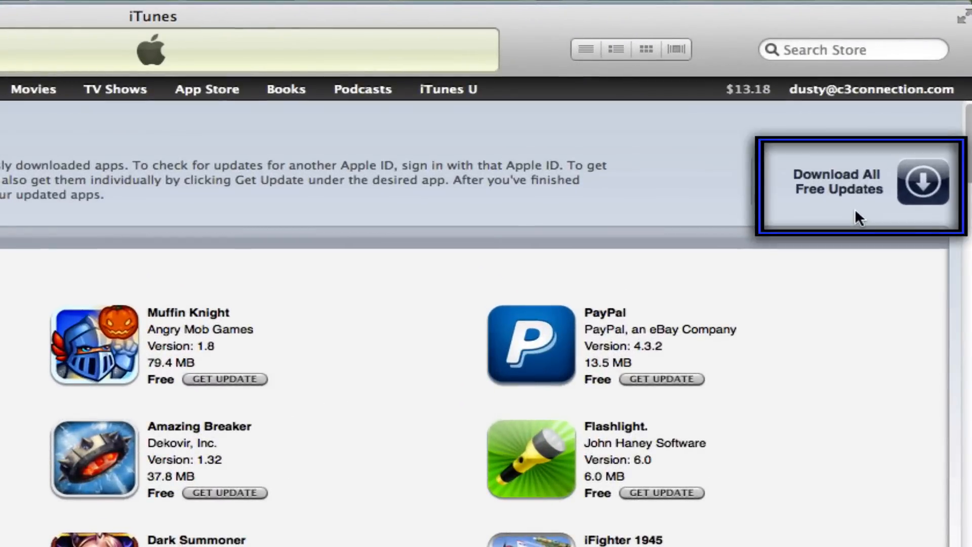
pyautogui.moveTo(882, 243)
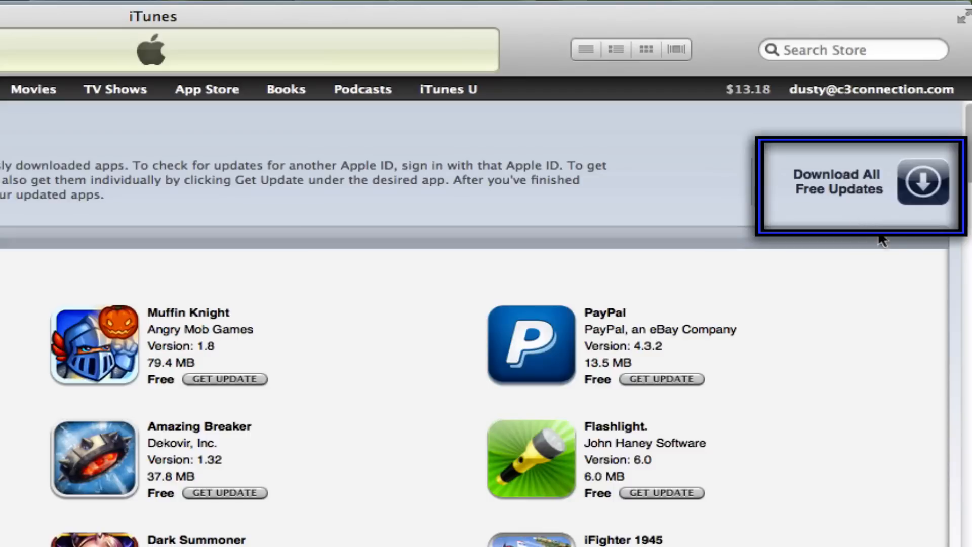
pyautogui.click(923, 181)
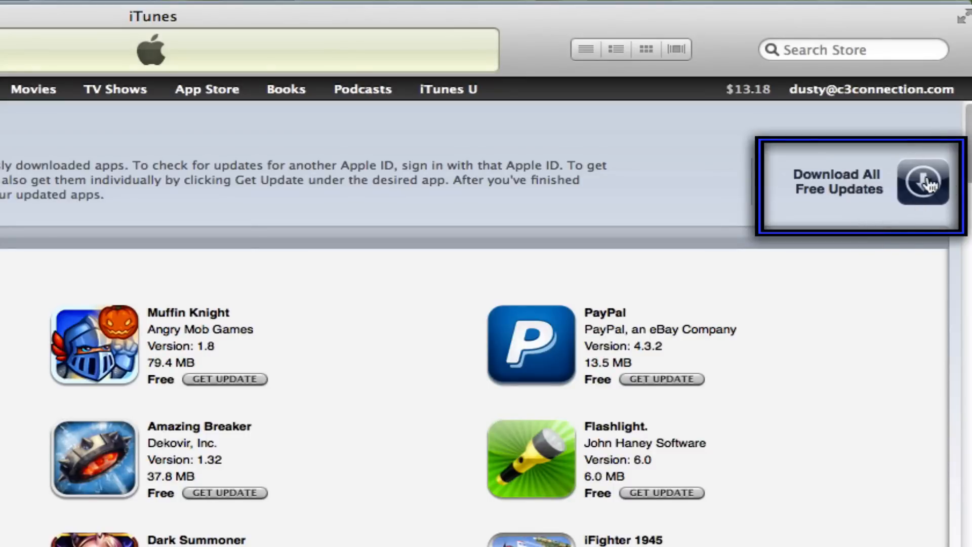
pyautogui.click(924, 182)
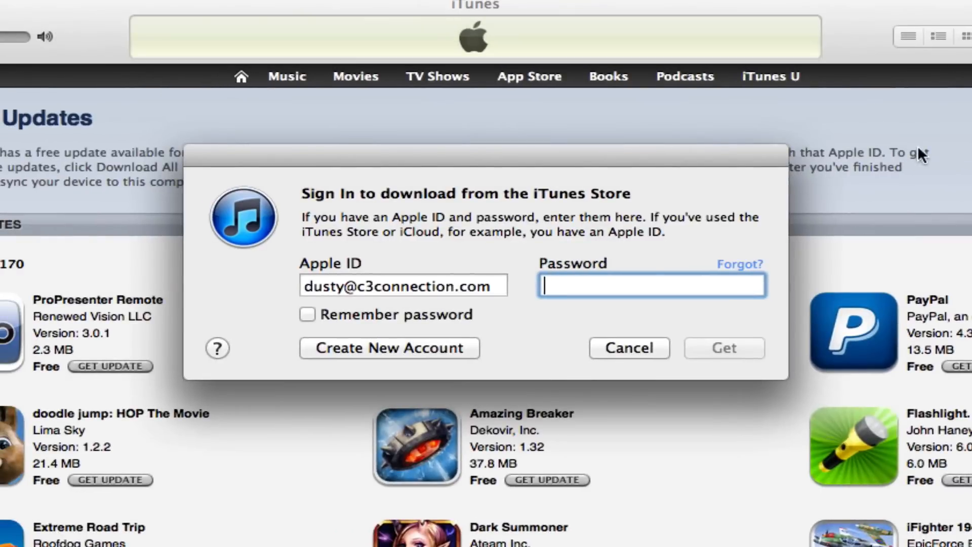
pyautogui.moveTo(580, 257)
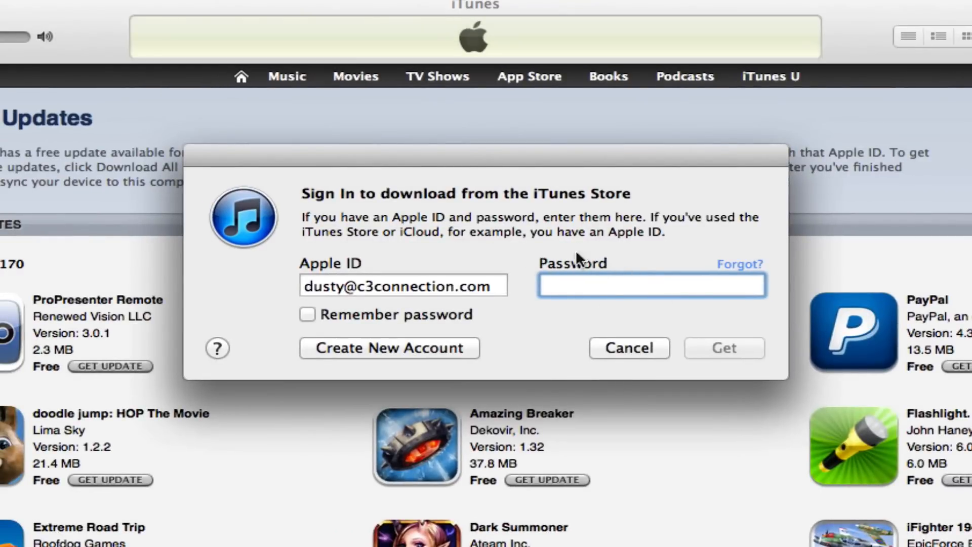
pyautogui.moveTo(655, 353)
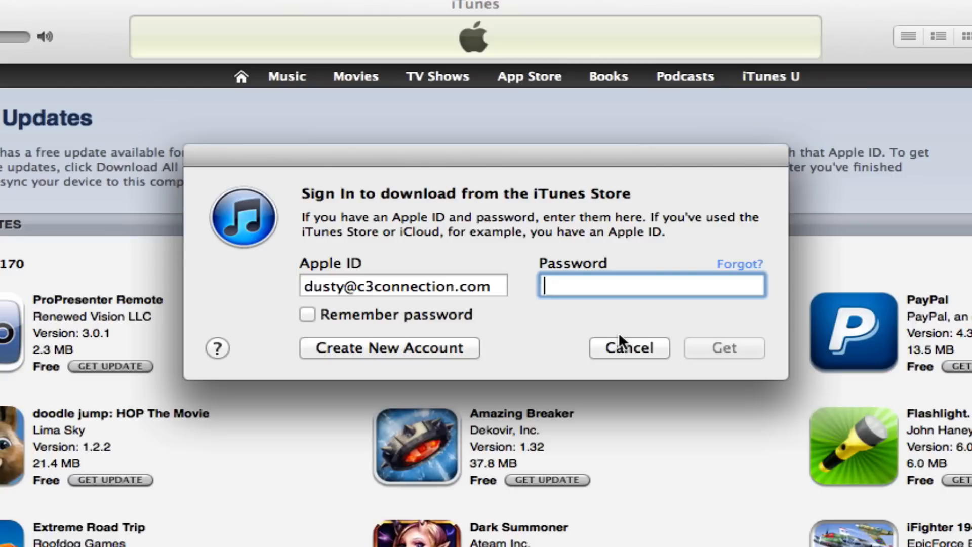
pyautogui.moveTo(617, 272)
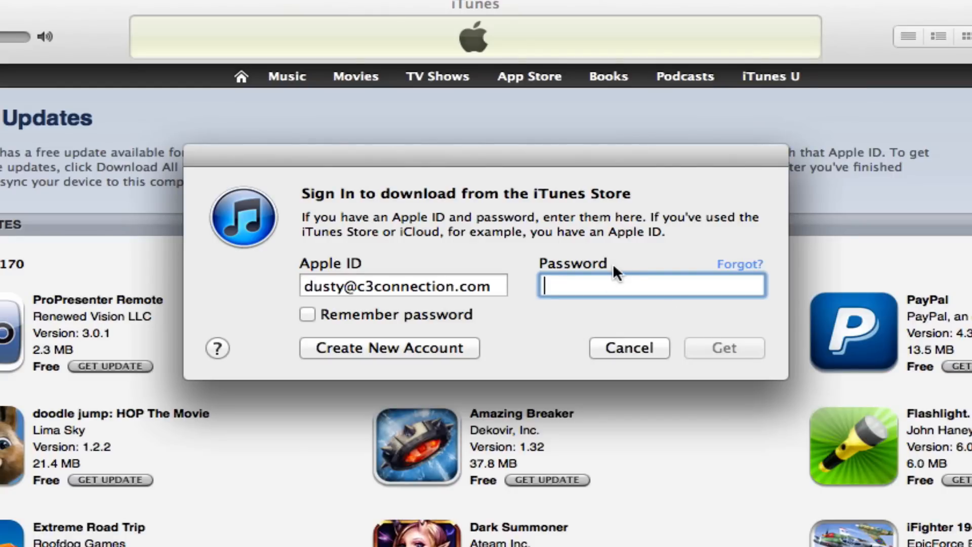
pyautogui.moveTo(707, 328)
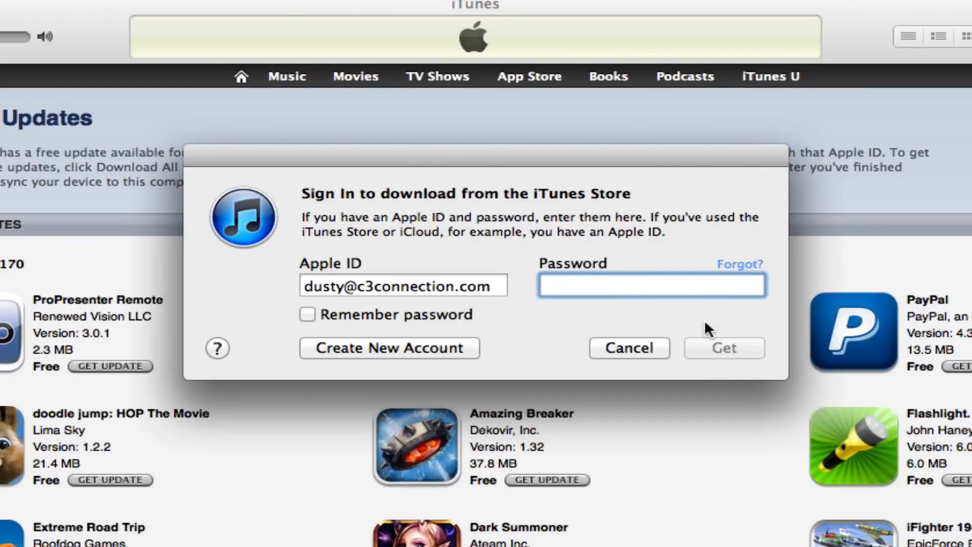
pyautogui.moveTo(739, 344)
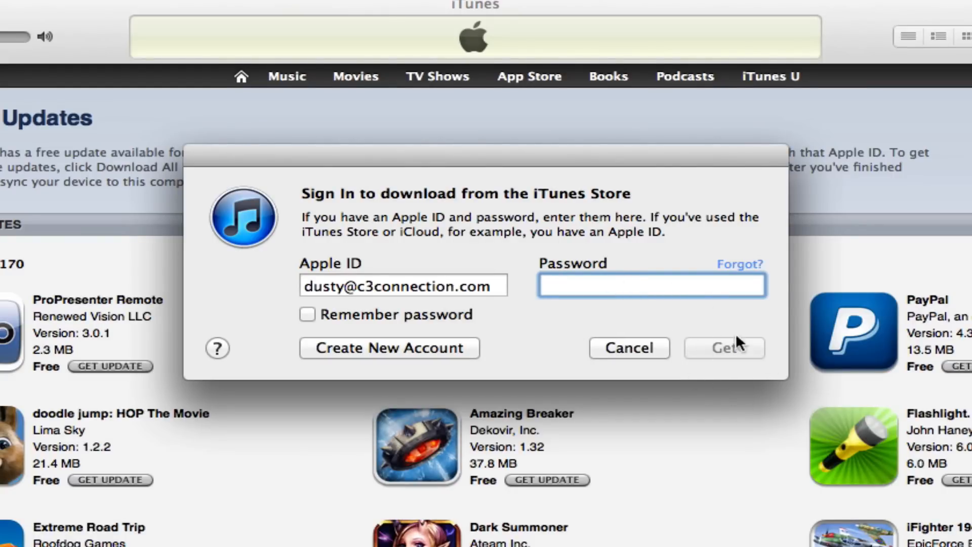
pyautogui.moveTo(590, 327)
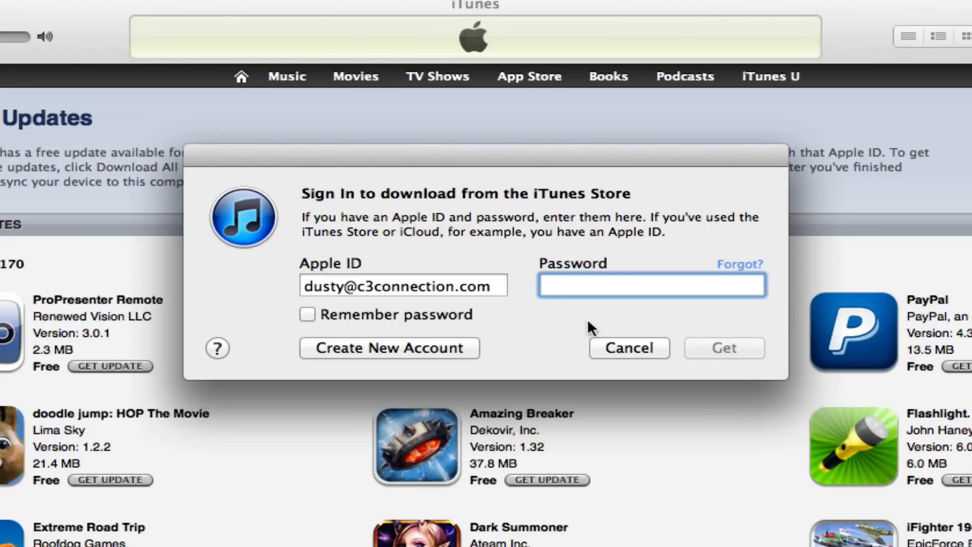
pyautogui.click(629, 347)
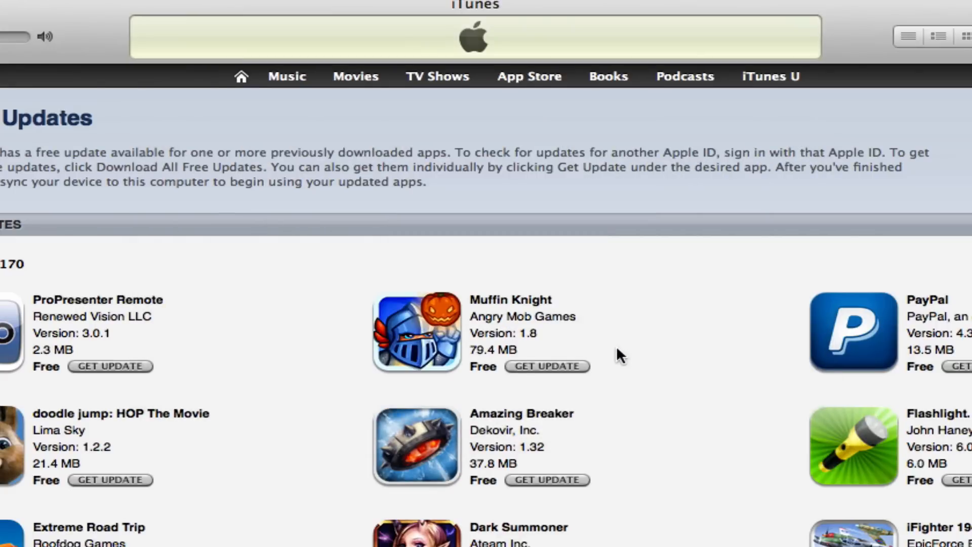